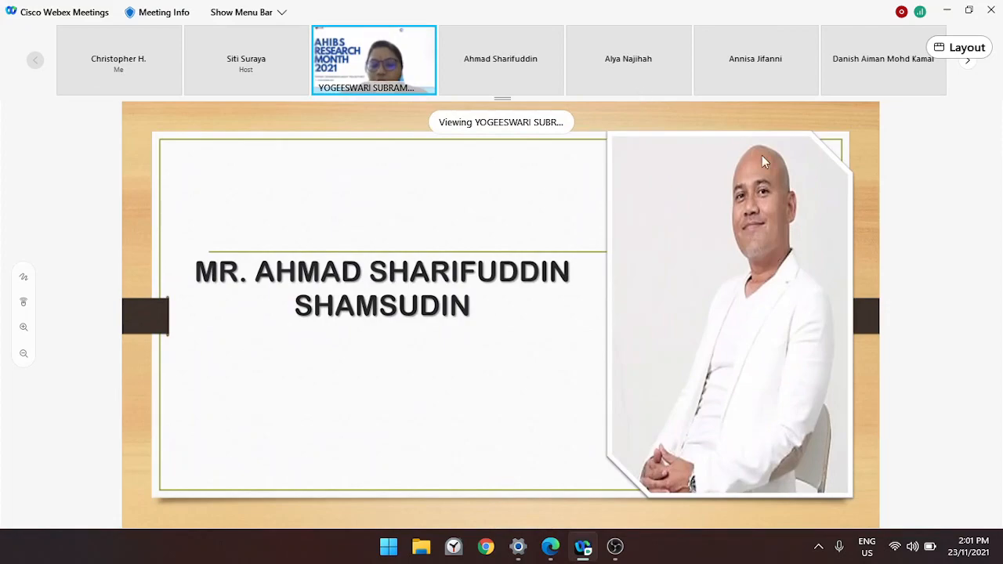
mouse_move(501, 100)
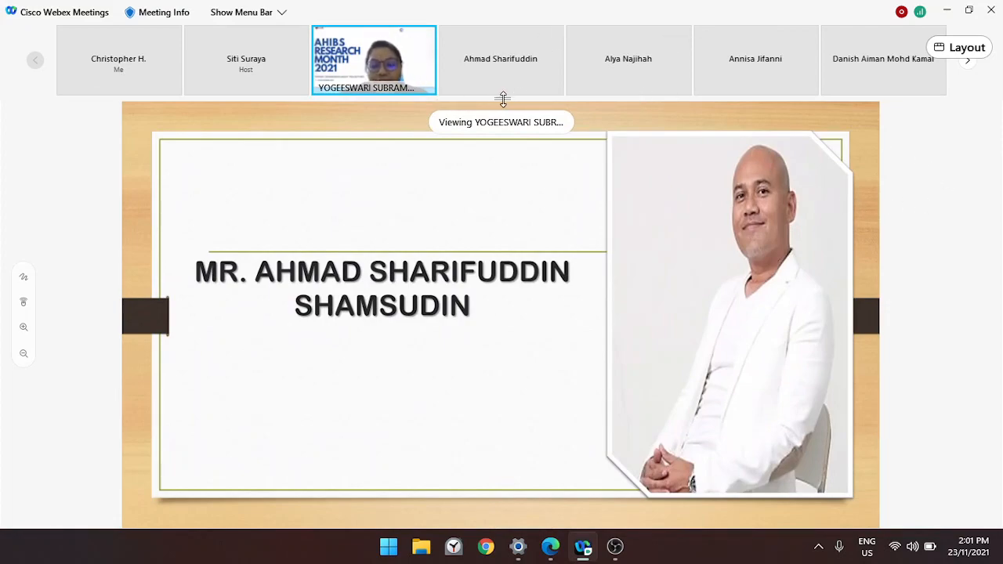
mouse_move(942, 201)
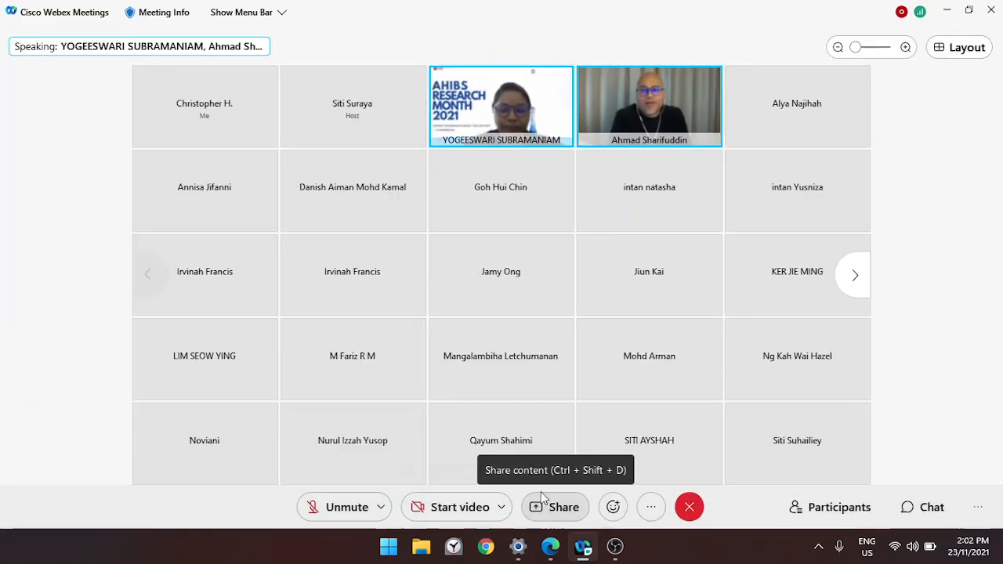
Step: Send a clapping-hands applause reaction from the Reactions menu
left_click(613, 508)
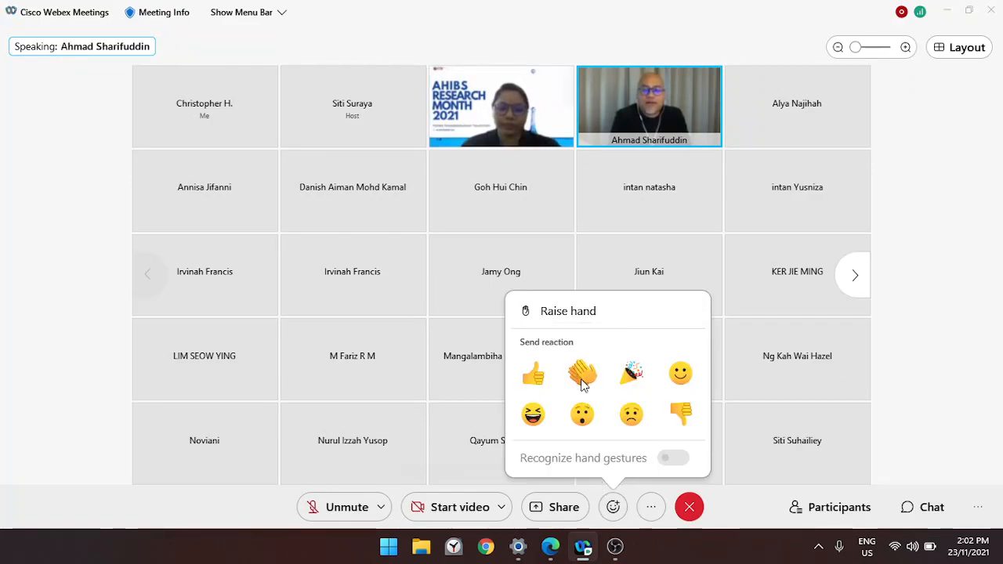
left_click(581, 373)
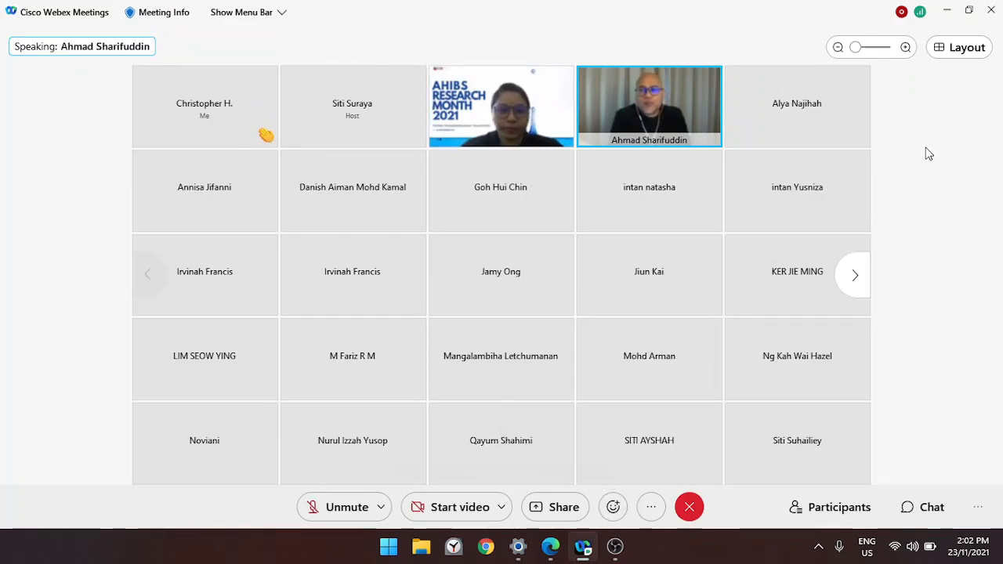
mouse_move(925, 161)
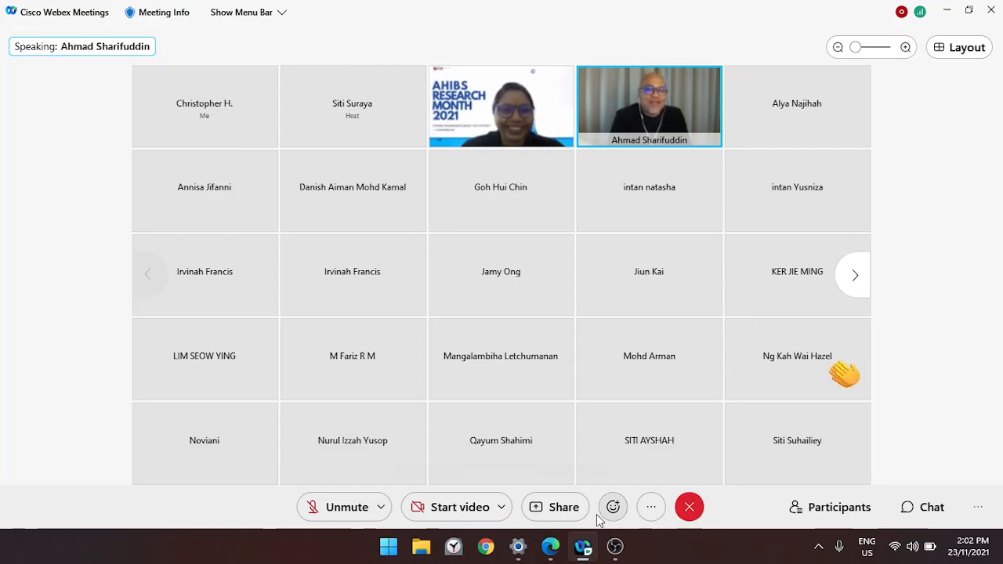
Step: Show the Participants panel and scroll down through the attendee list
left_click(829, 508)
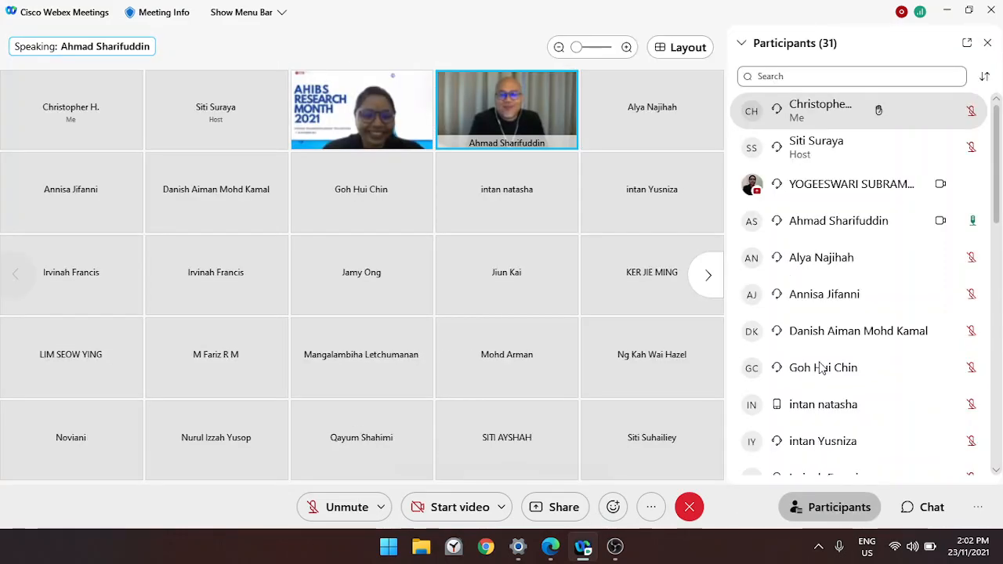
scroll("down", 3)
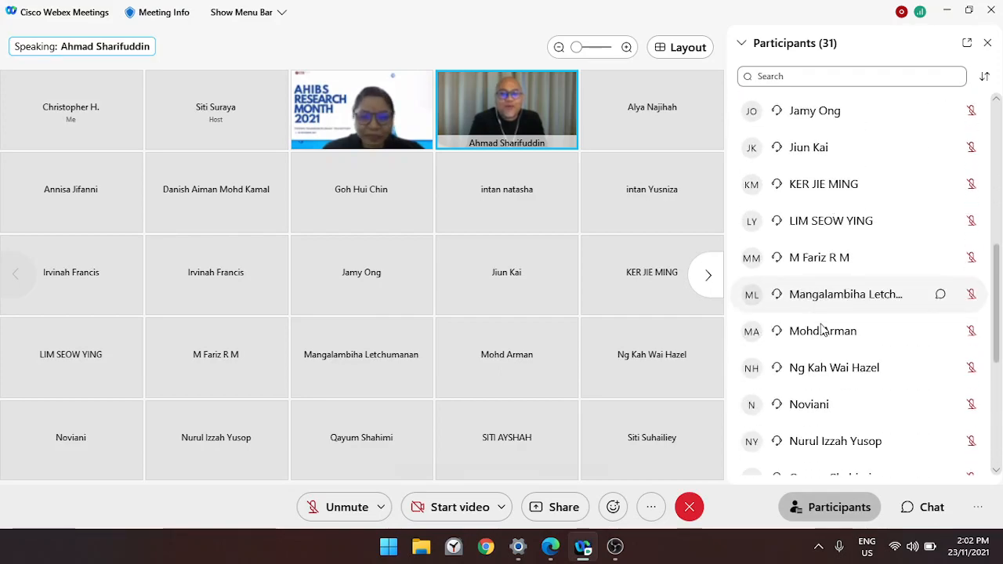
scroll("down", 3)
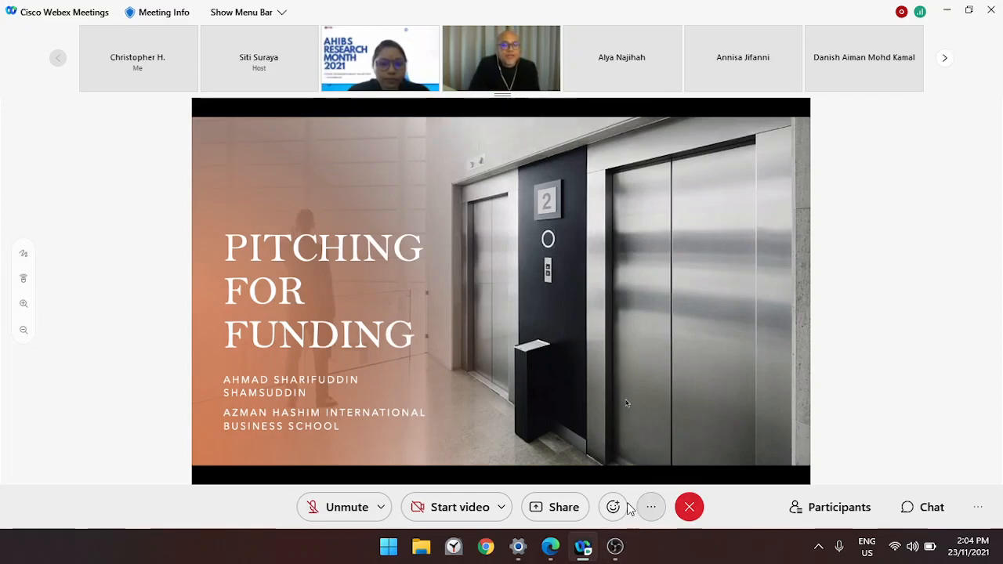
Step: Send a thumbs-up reaction to the speaker from the Reactions menu
left_click(612, 507)
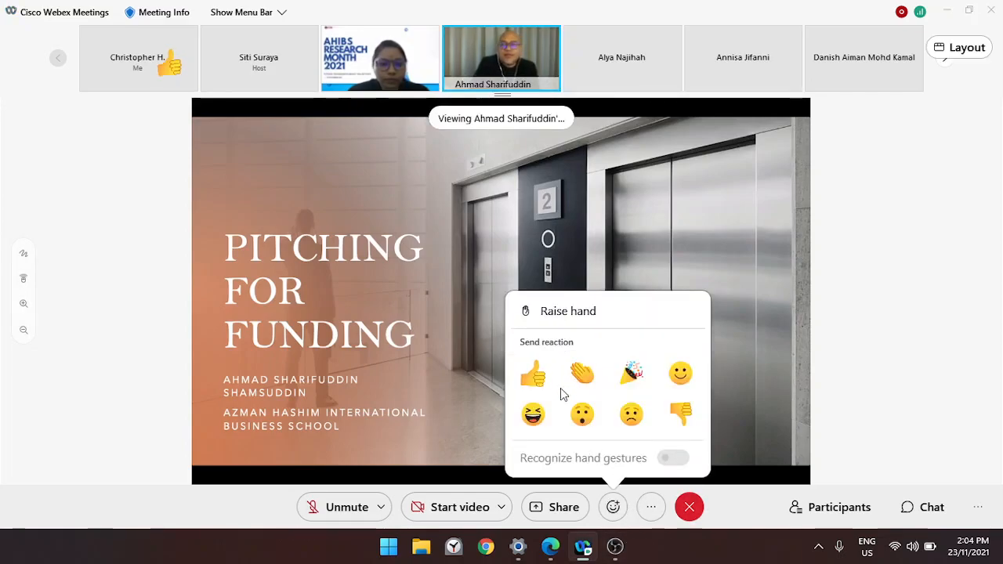
left_click(533, 373)
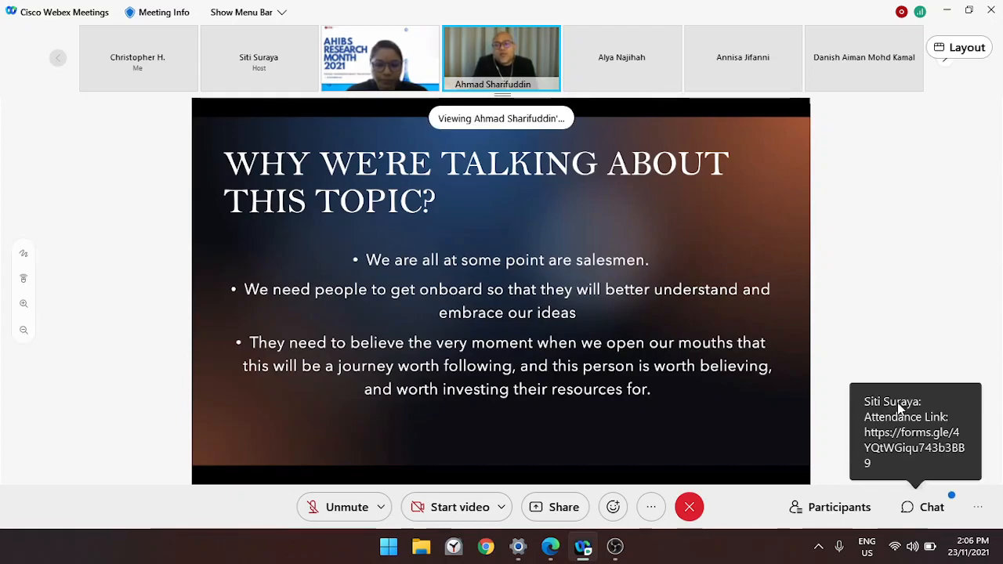
mouse_move(931, 508)
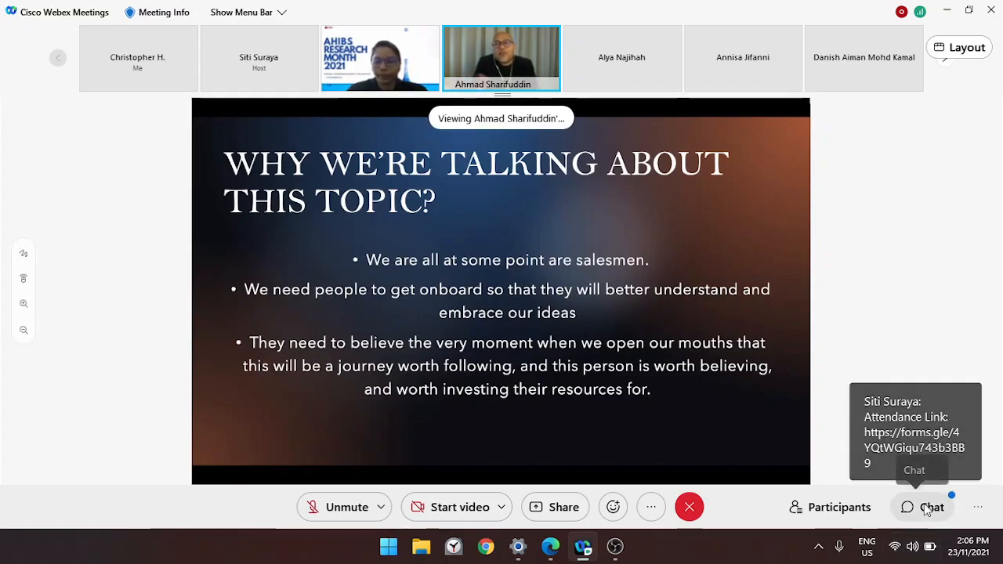
Step: Show the meeting chat and follow the host's attendance link into the browser
left_click(922, 507)
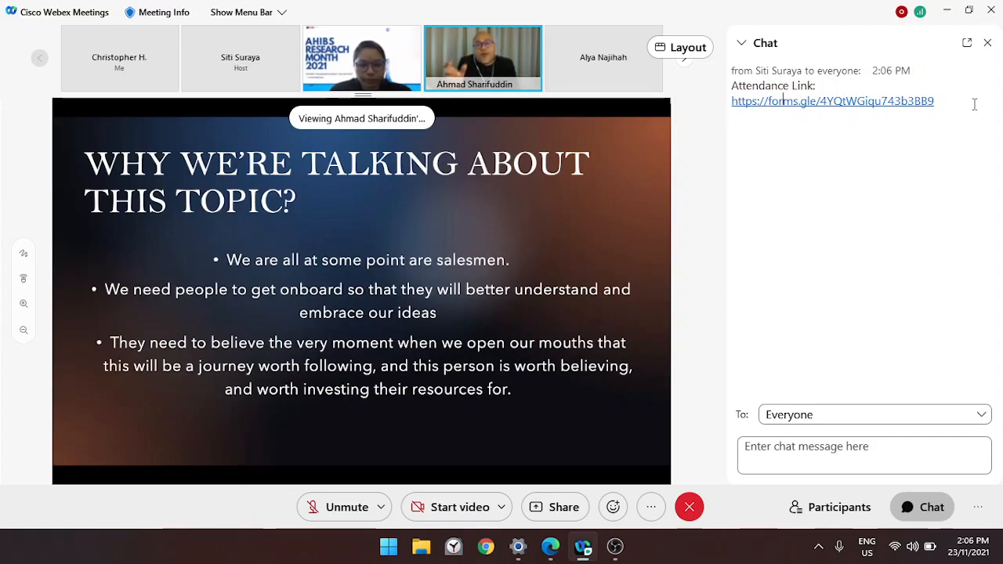
right_click(832, 100)
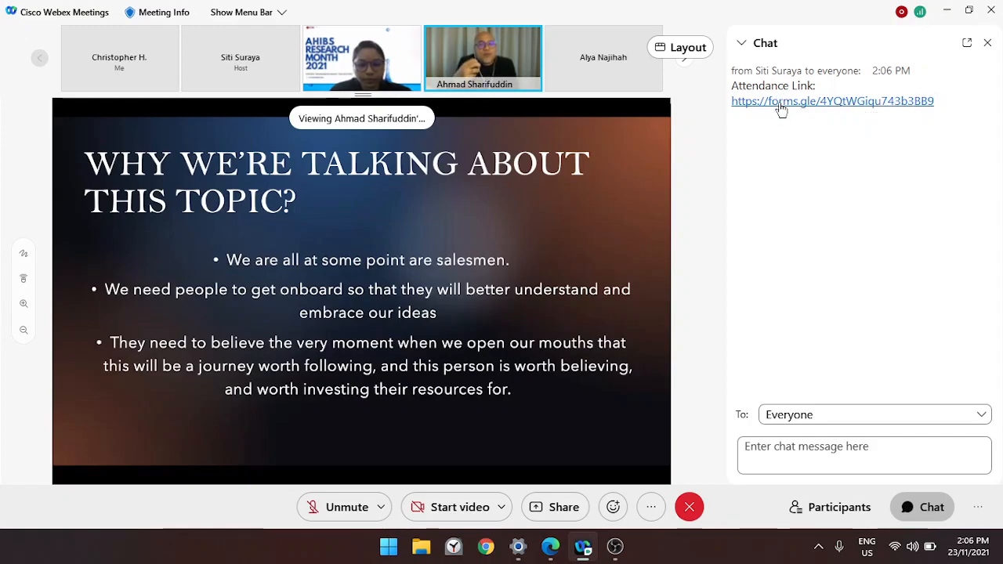
left_click(832, 100)
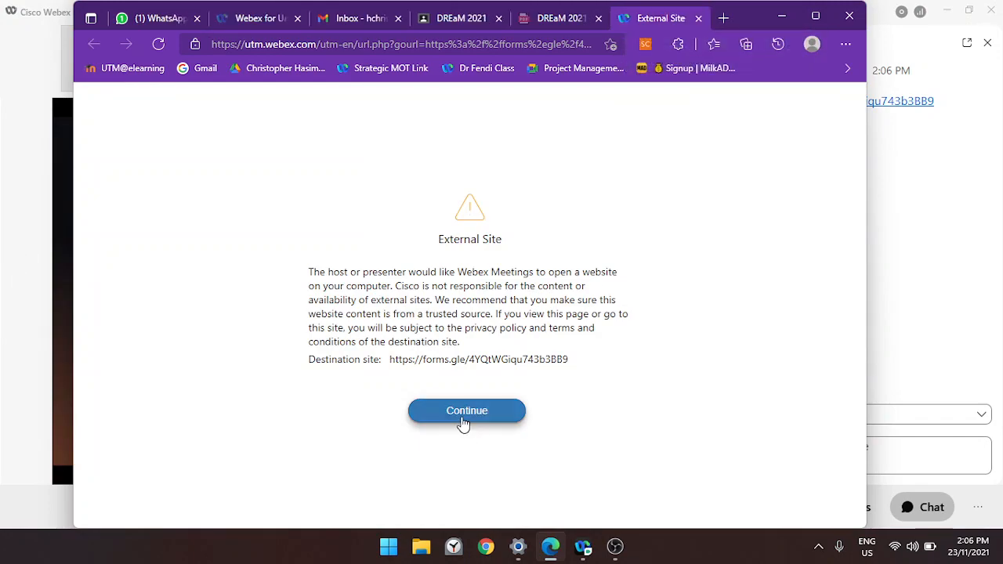
Step: Continue past the Webex External Site warning to load the attendance form
left_click(467, 411)
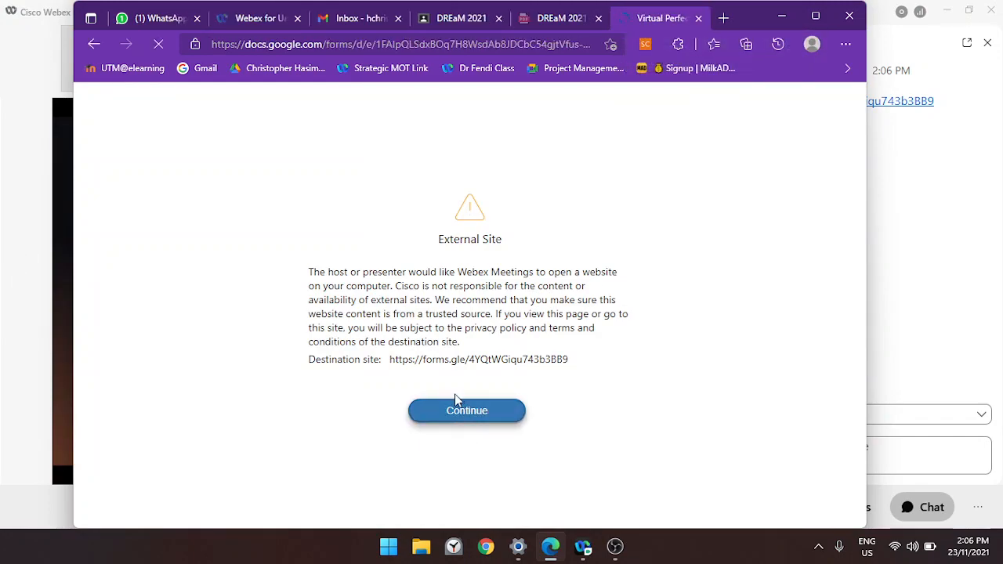
left_click(467, 410)
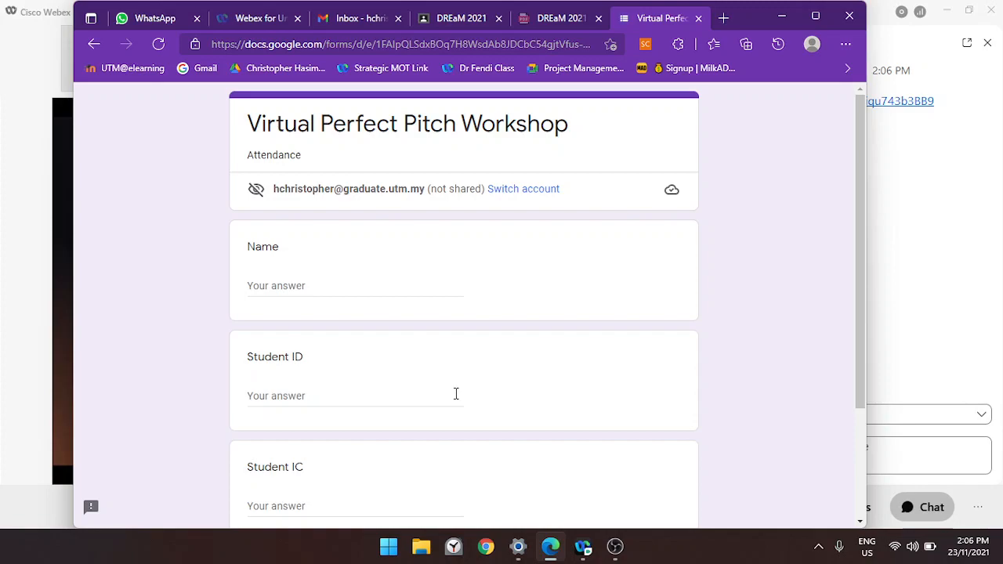
left_click(338, 285)
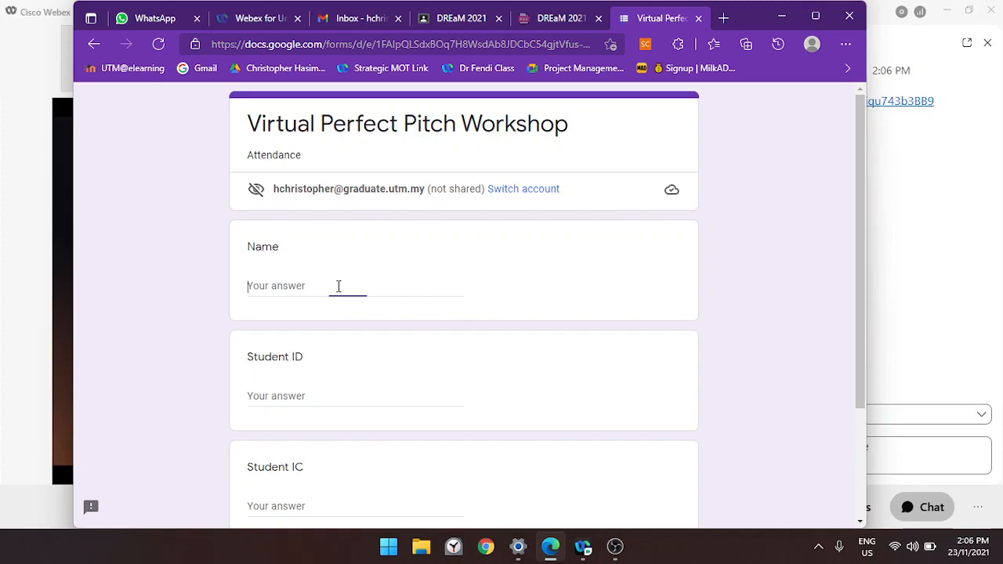
type("CHRISTOPHER HASIM")
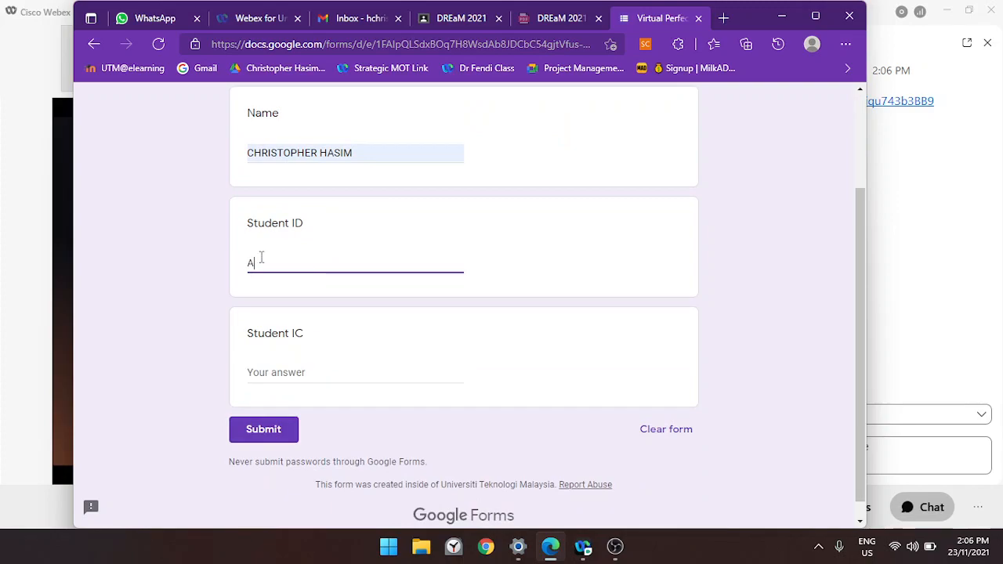
type("18HA0337")
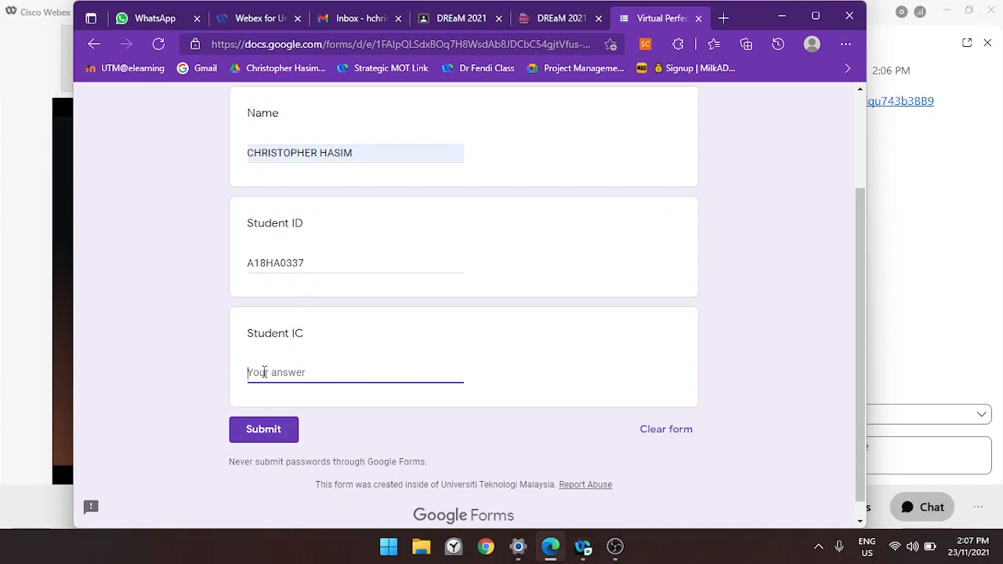
type("201808M10420")
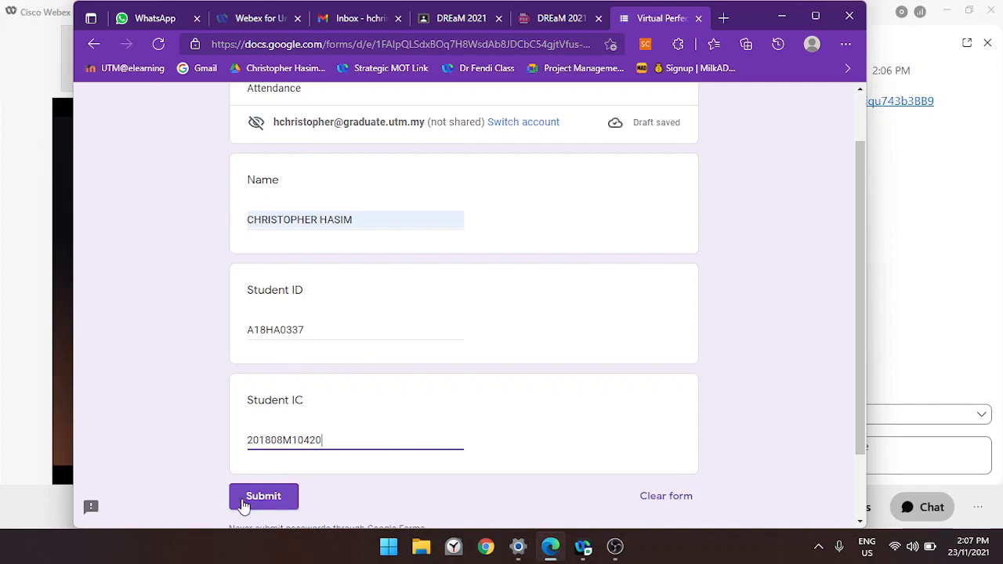
left_click(264, 495)
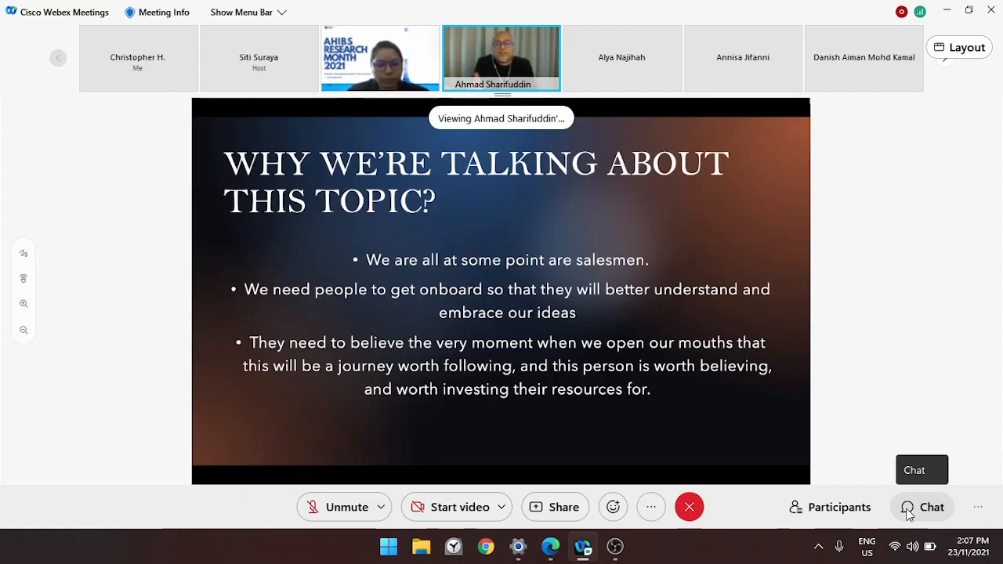
mouse_move(897, 263)
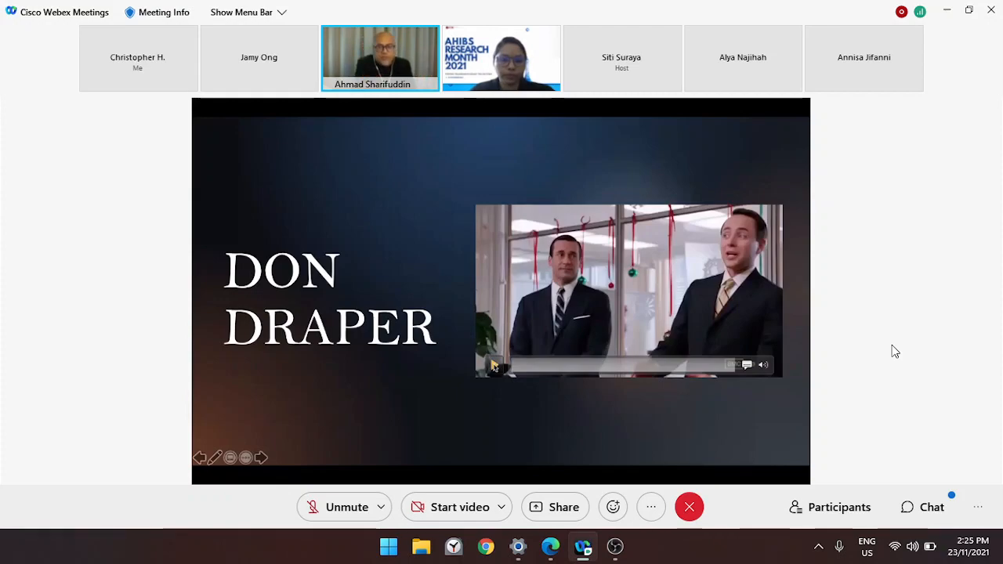
left_click(495, 365)
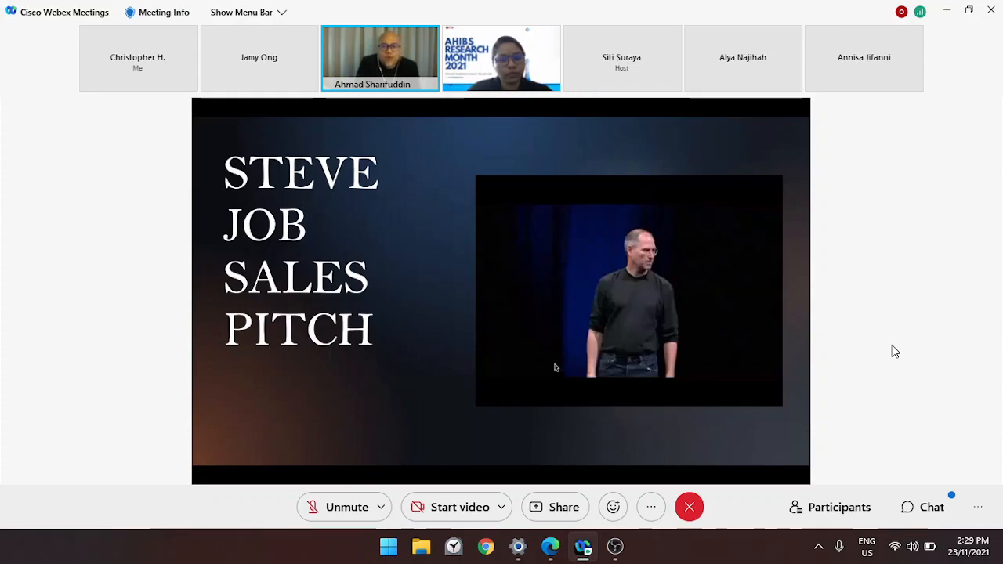
mouse_move(538, 354)
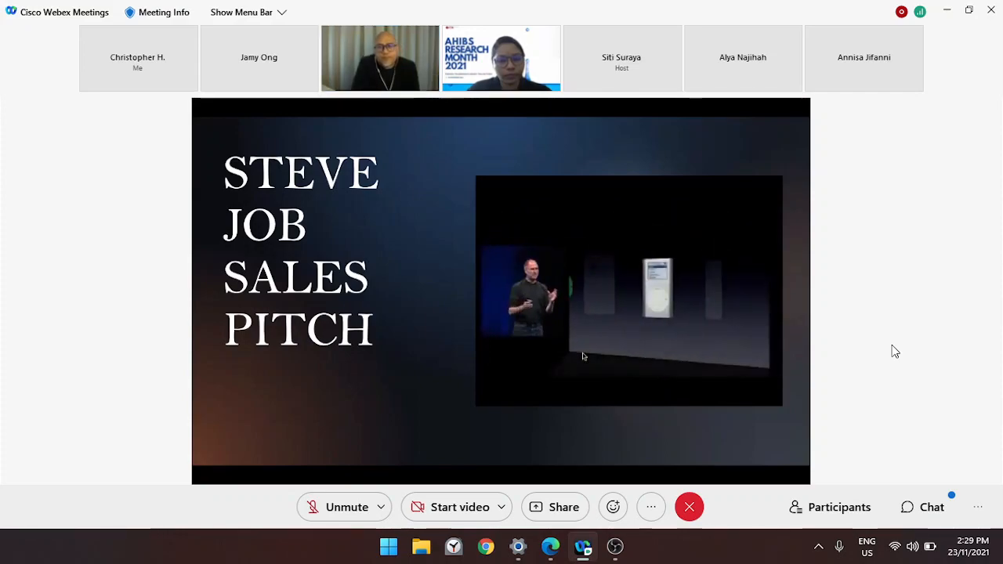
left_click(583, 358)
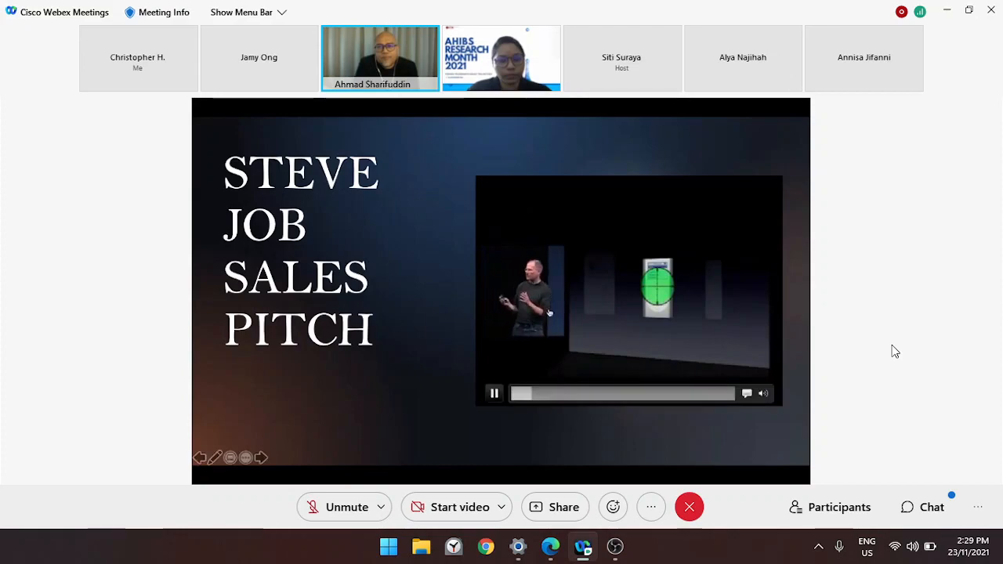
left_click(763, 392)
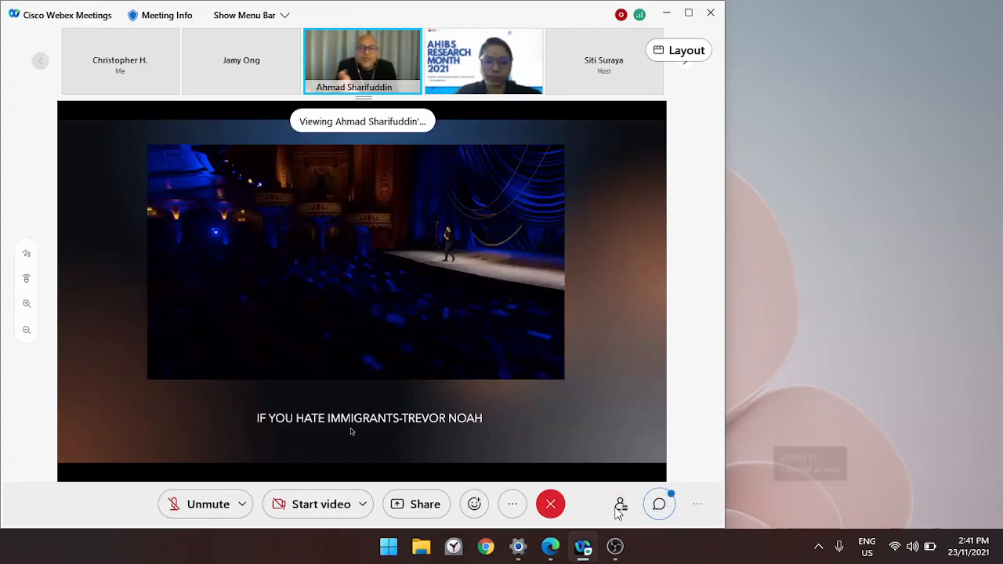
left_click(658, 505)
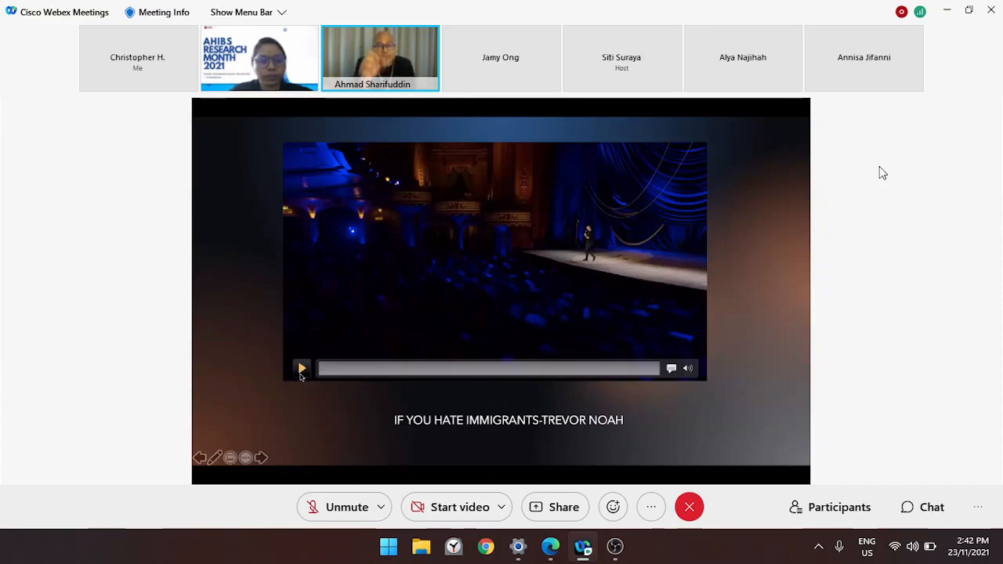
left_click(301, 369)
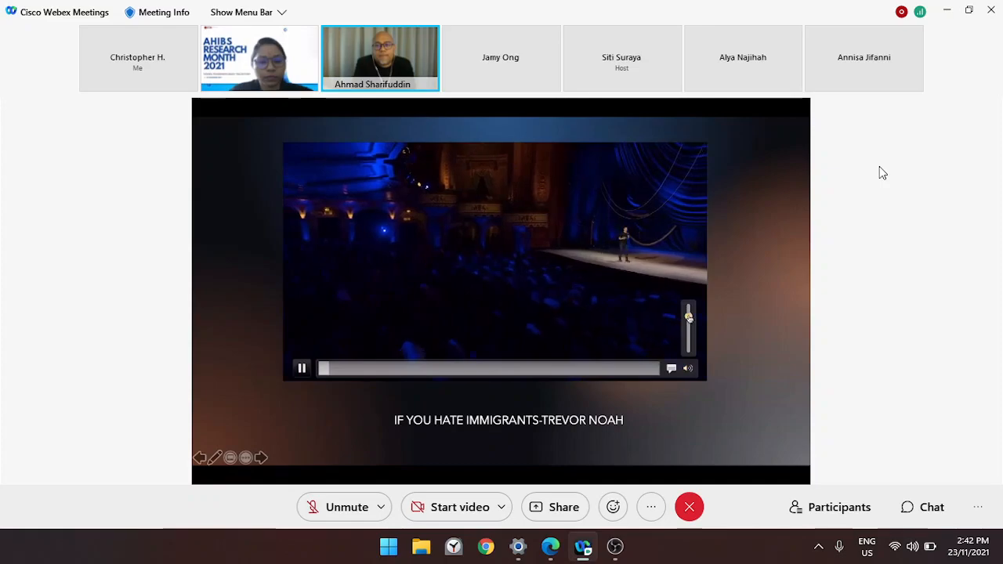
left_click(301, 368)
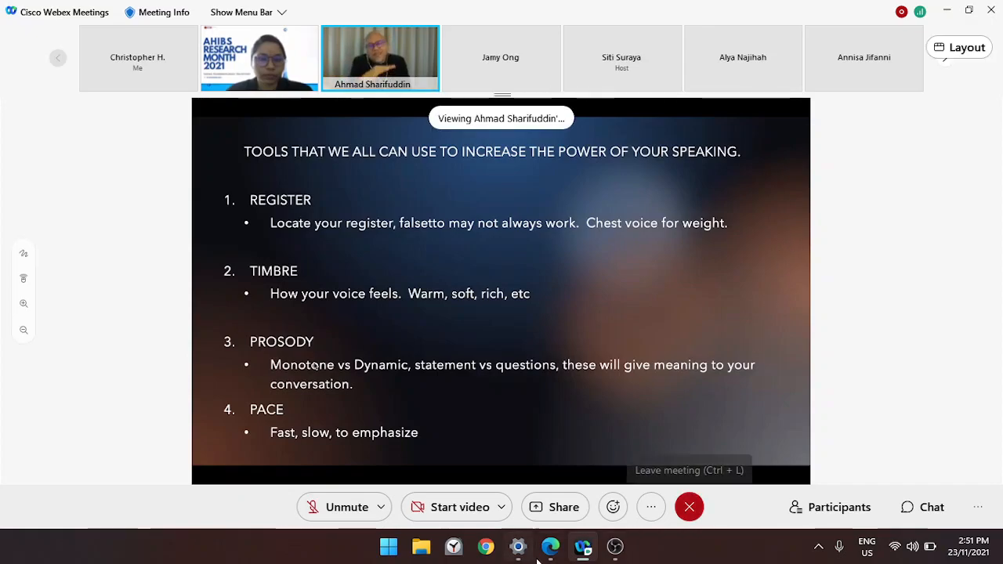
left_click(615, 546)
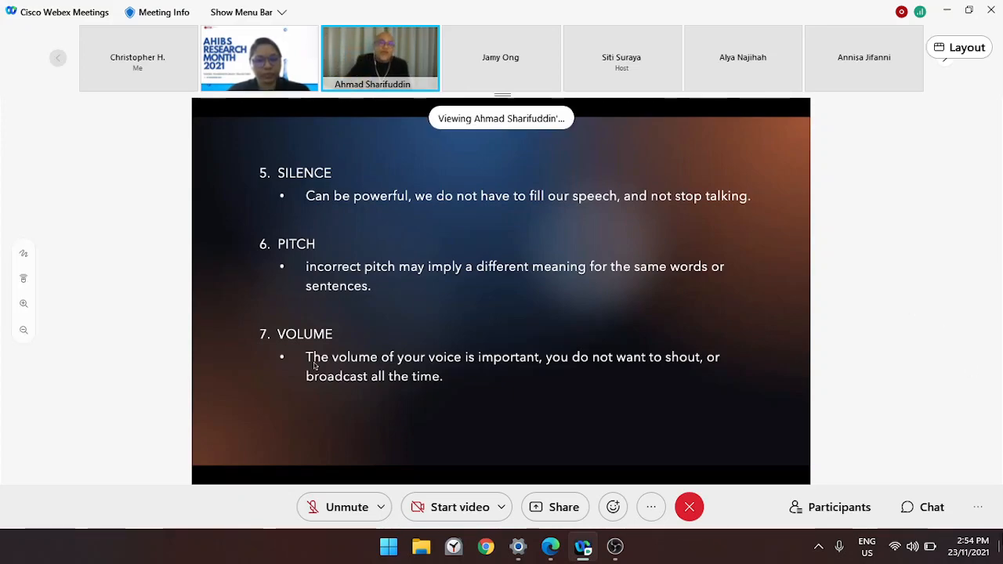
Step: Bring the OBS Studio recording window to the front from the taskbar
left_click(818, 546)
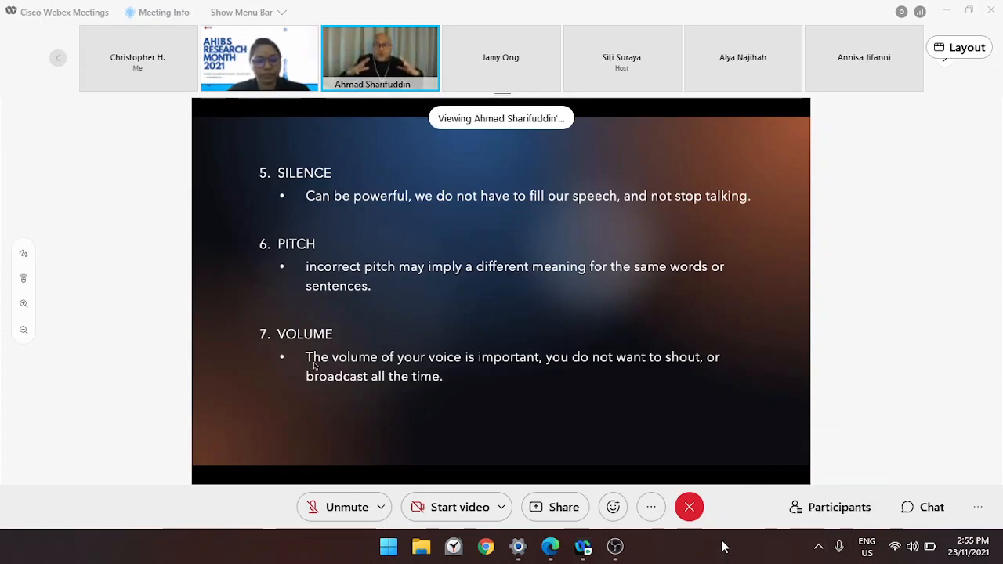
left_click(614, 545)
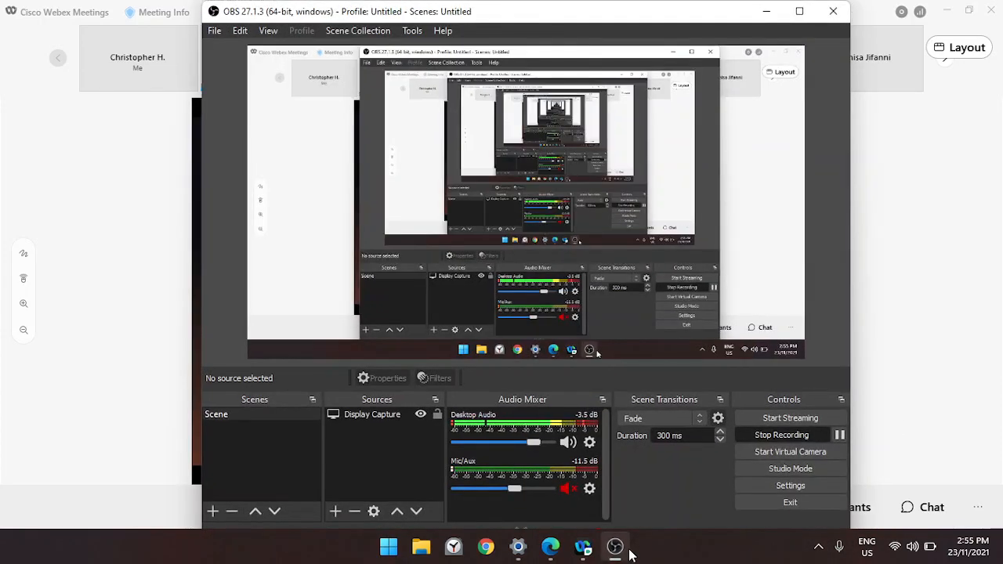